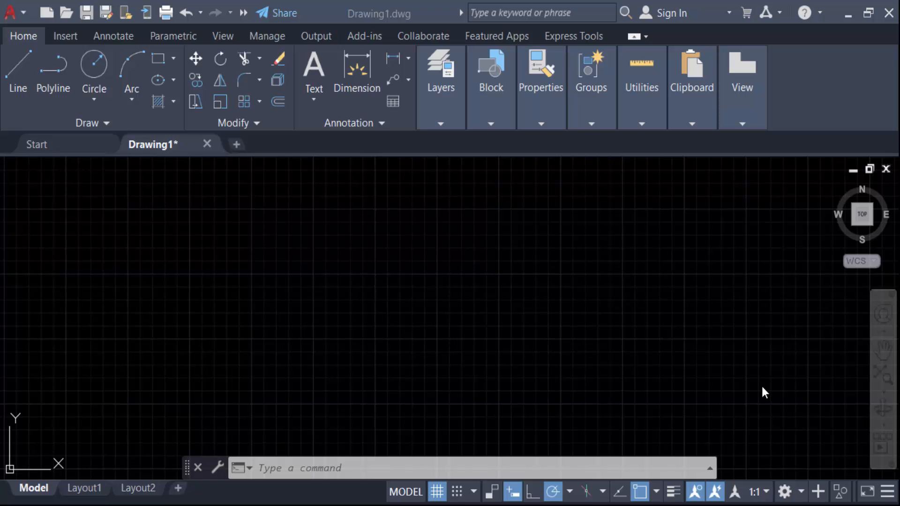
mouse_move(759, 390)
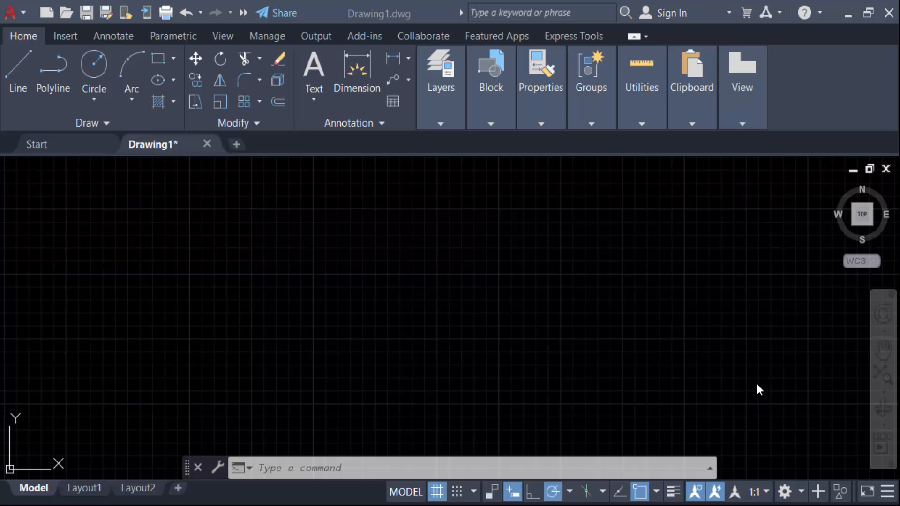
mouse_move(758, 383)
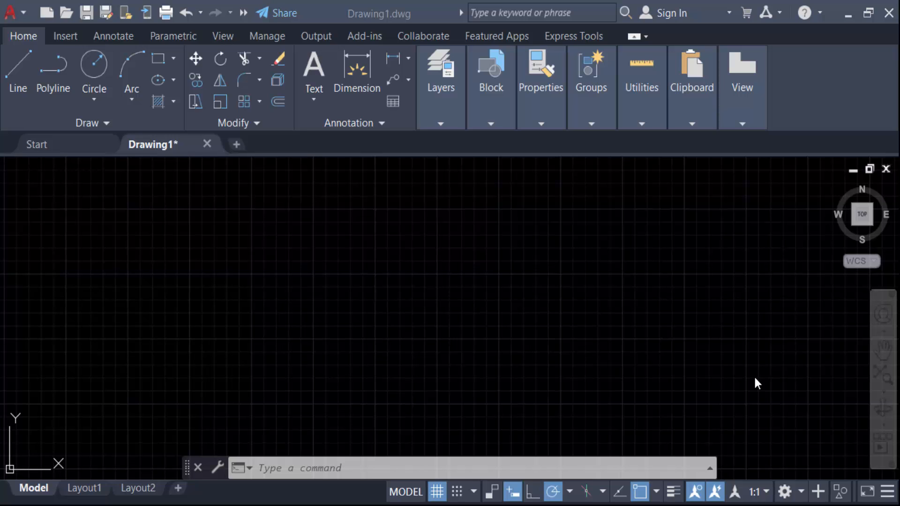
mouse_move(394, 244)
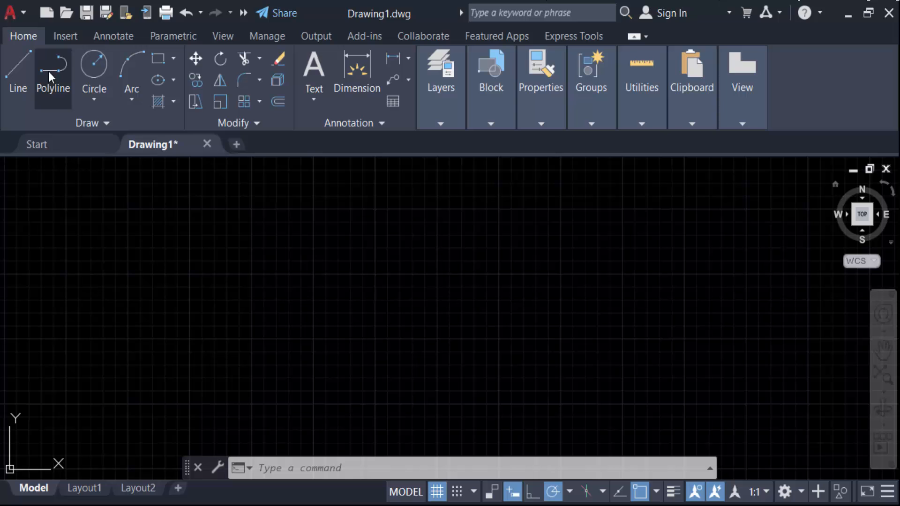
Open the DHOBAURA topo survey and Proposed 35m Bridge drawings from Recent Documents, showing the 35m site plan.
click(14, 12)
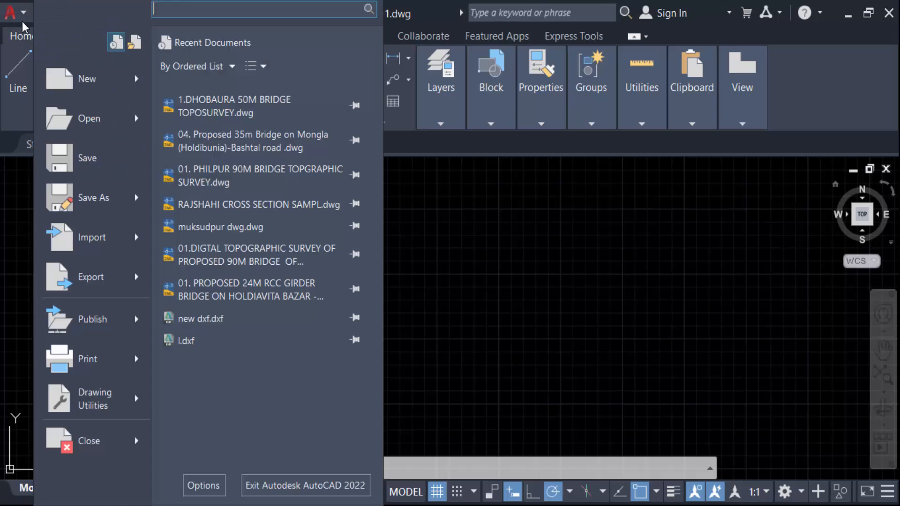
mouse_move(237, 240)
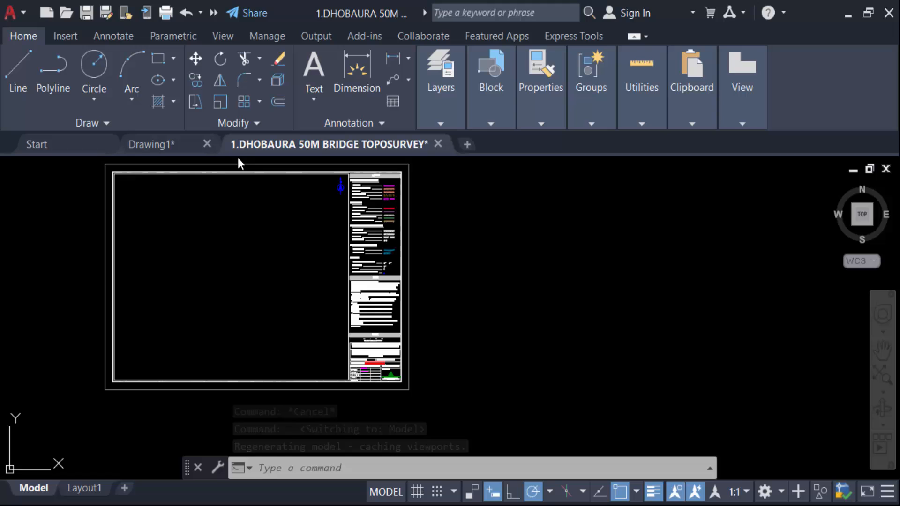
click(543, 144)
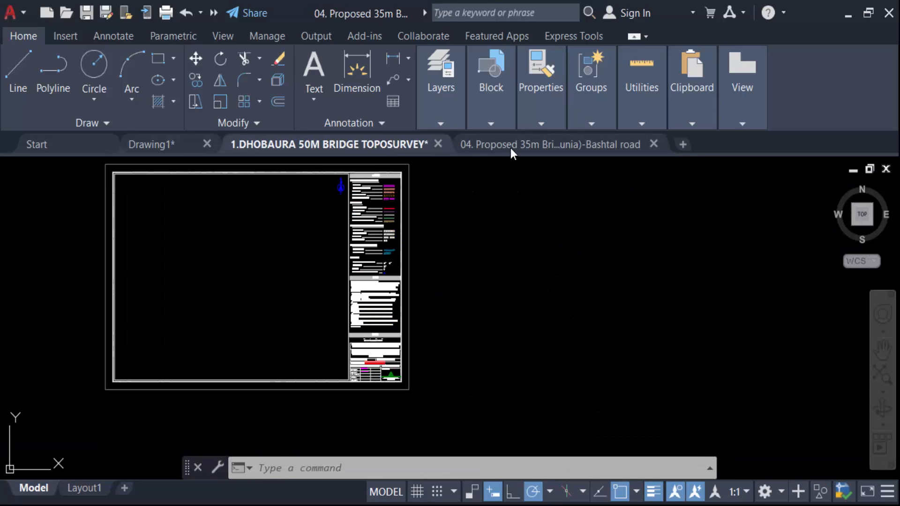
click(544, 145)
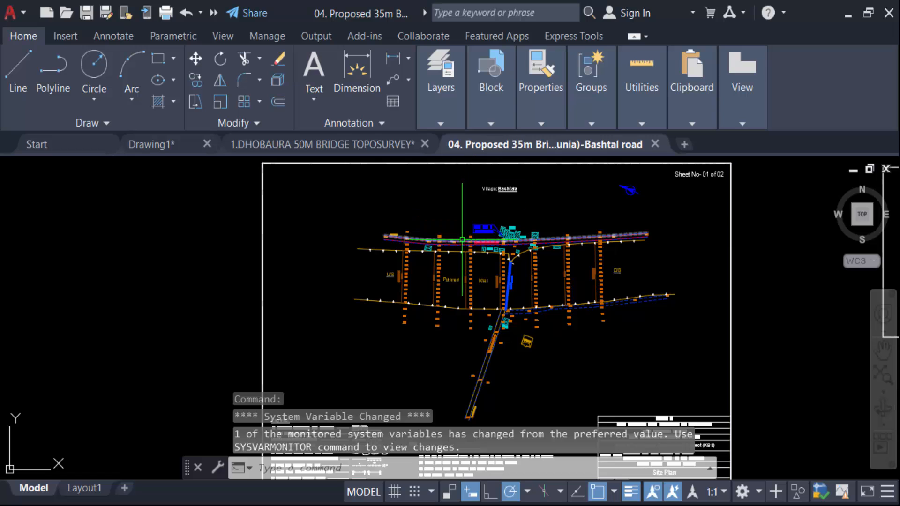
mouse_move(462, 245)
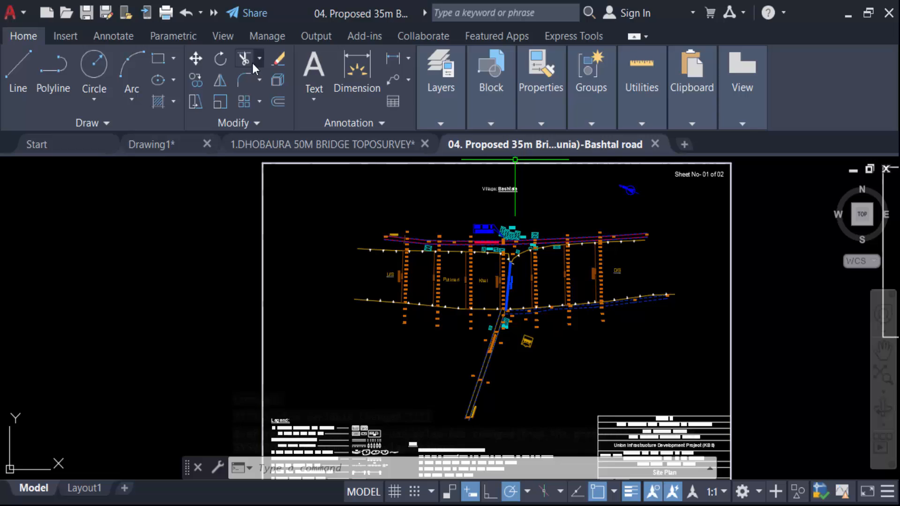
Tile all four open documents vertically from the View tab's Interface panel.
click(223, 36)
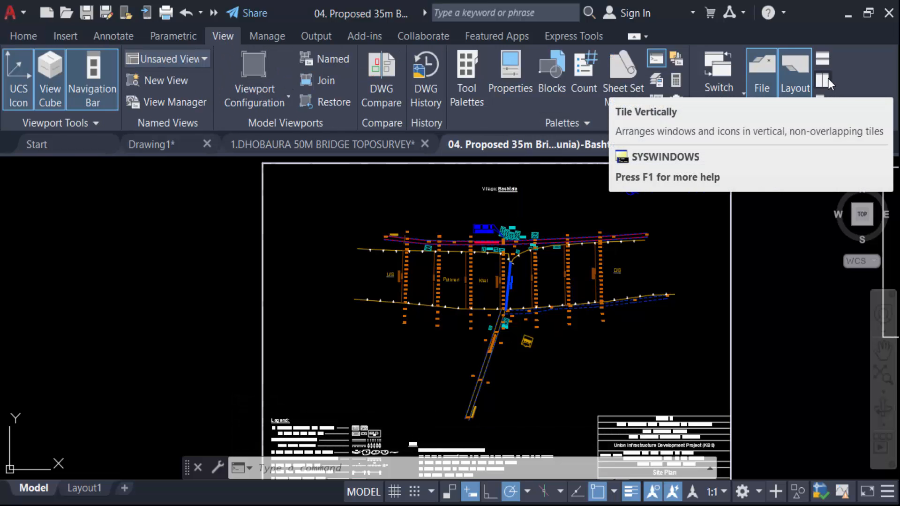
click(822, 74)
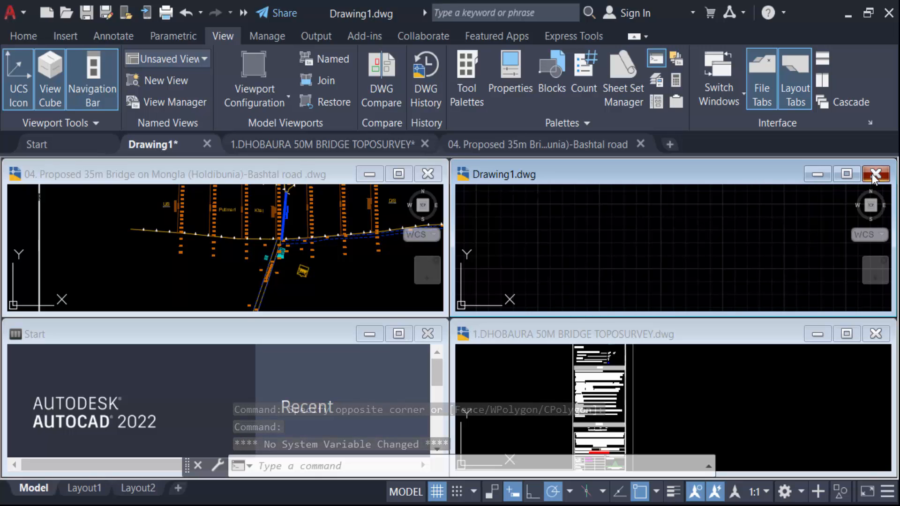
Close the blank Drawing1 window, leaving both bridge drawings tiled.
click(874, 173)
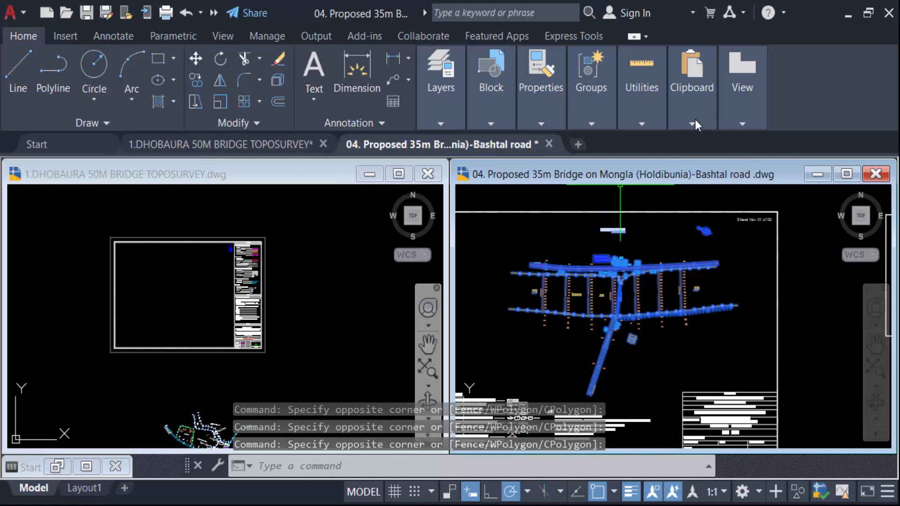
Copy the selected site plan objects with Copy Clip from the Home tab's Clipboard panel.
click(692, 123)
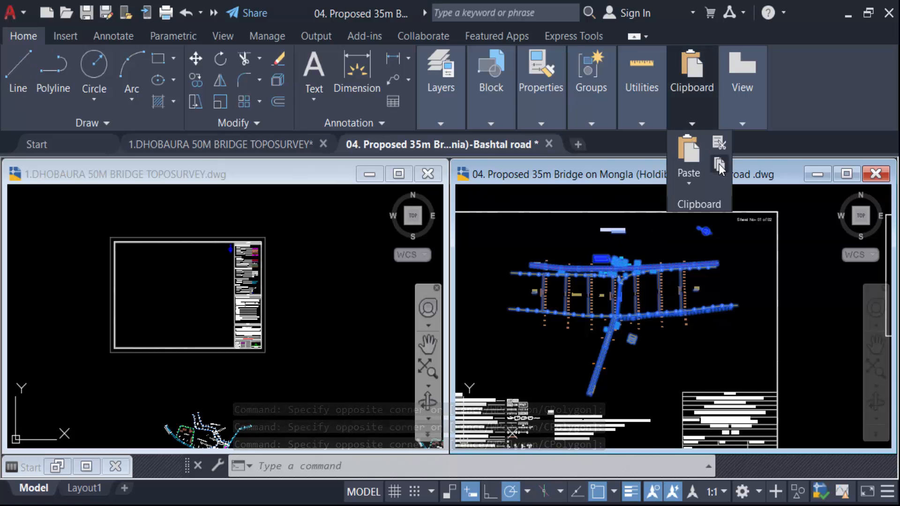
click(719, 164)
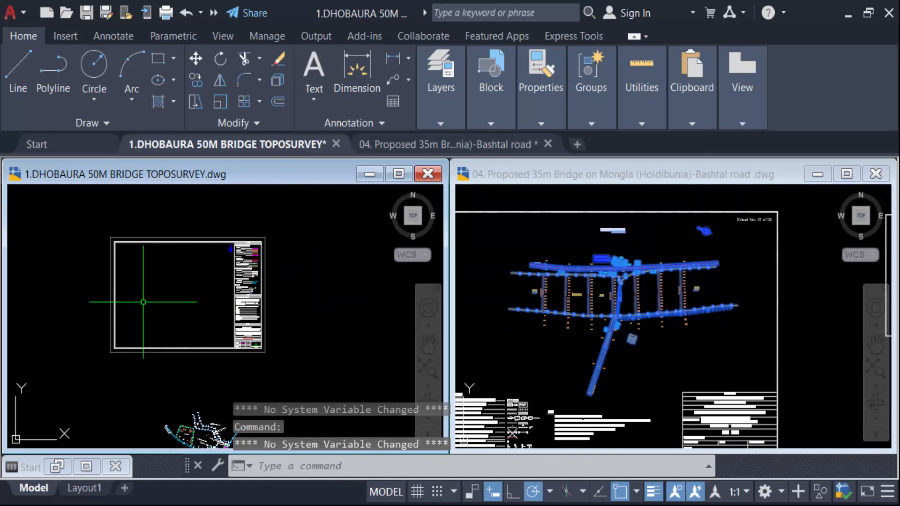
Paste the copied Bashtal road site plan into the DHOBAURA topo survey drawing.
click(742, 123)
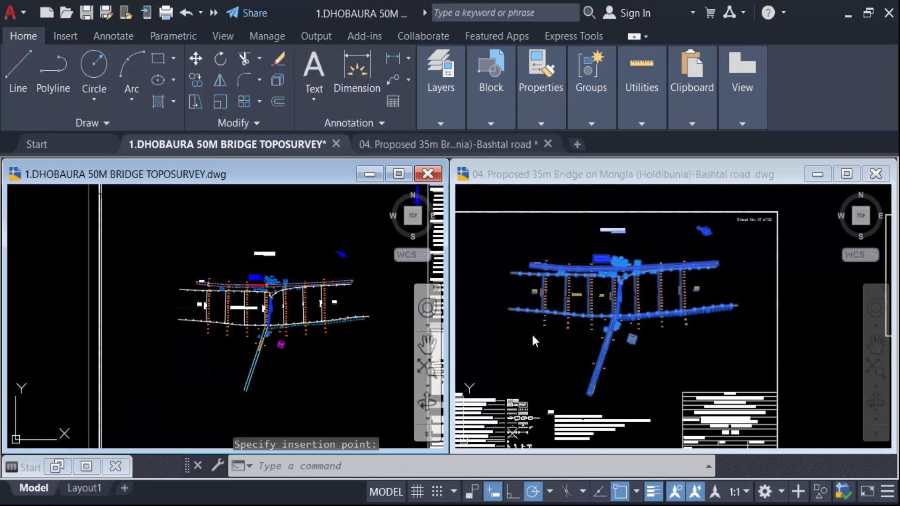
mouse_move(511, 359)
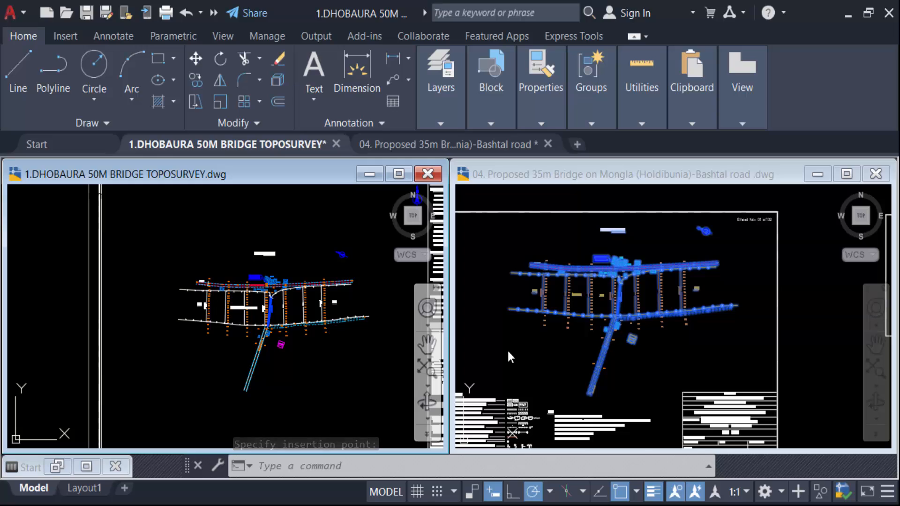